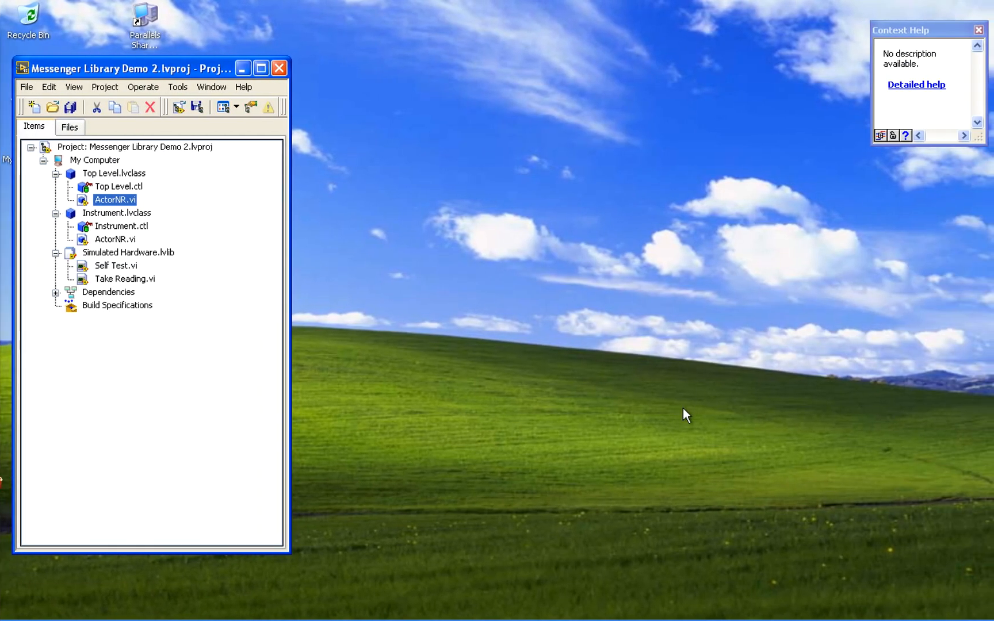
pyautogui.moveTo(348, 357)
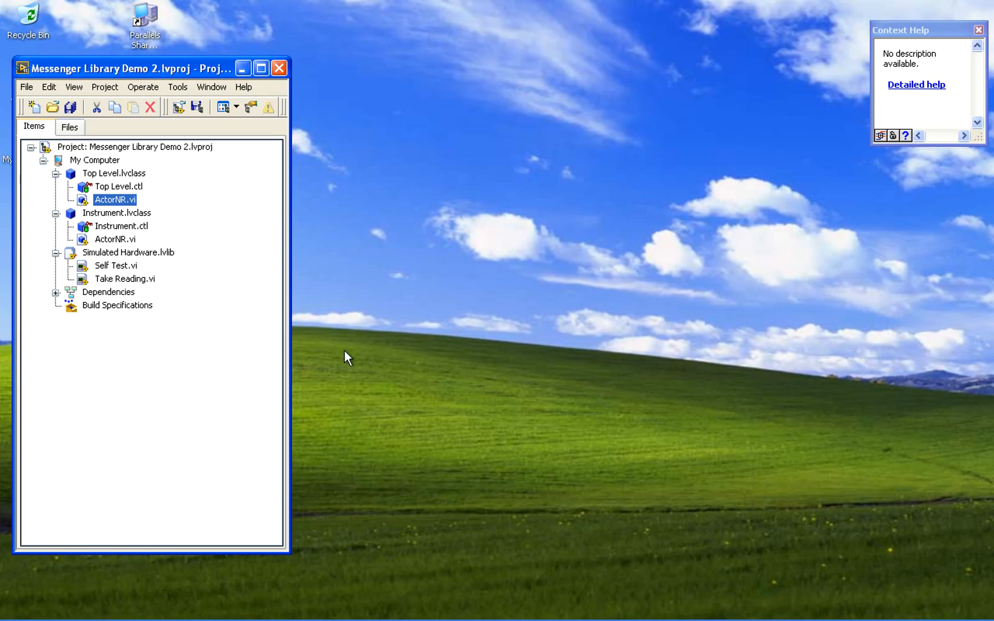
pyautogui.moveTo(195, 337)
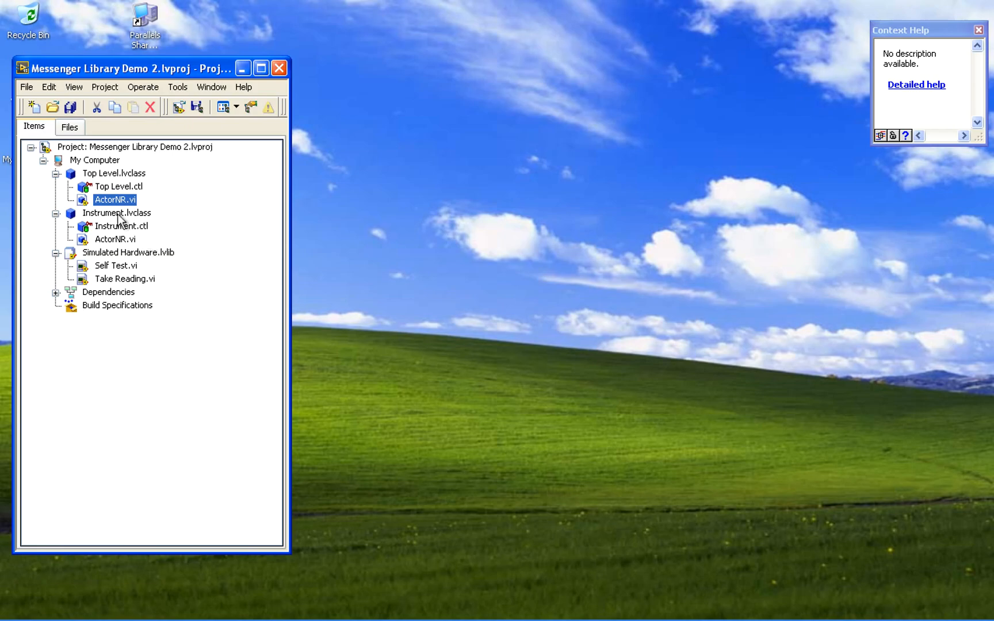
pyautogui.moveTo(114, 238)
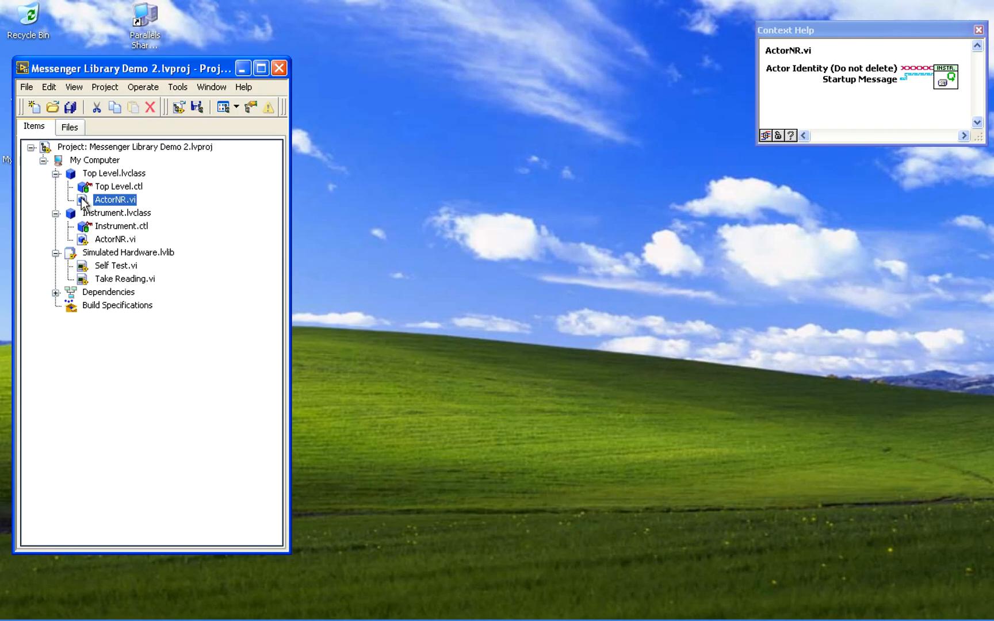
# Run Top Level ActorNR.vi and toggle amplitude between 1 and 2 on both panels.
pyautogui.doubleClick(115, 200)
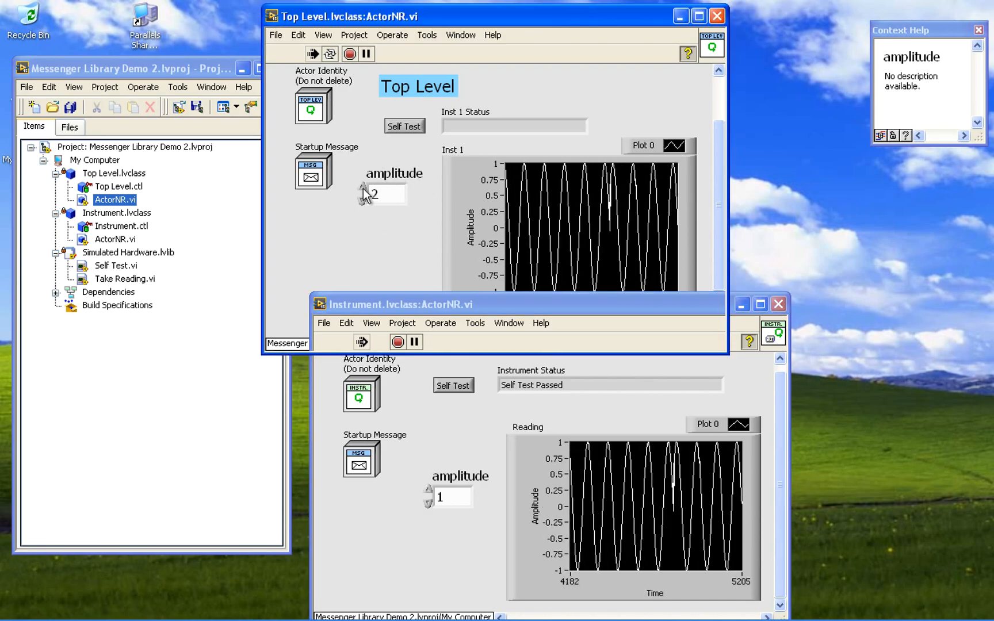
pyautogui.click(364, 189)
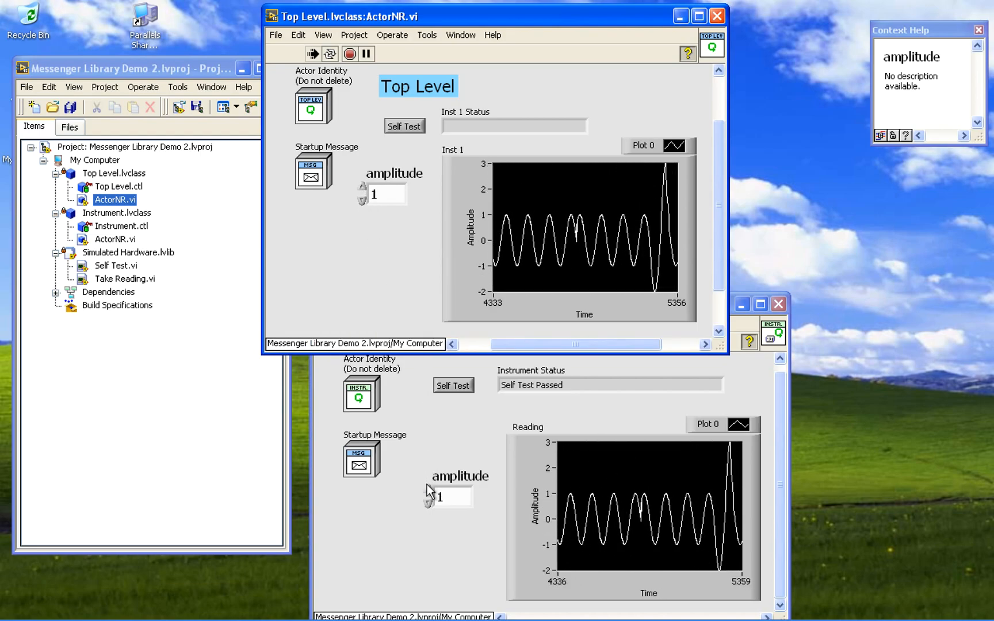
pyautogui.click(430, 491)
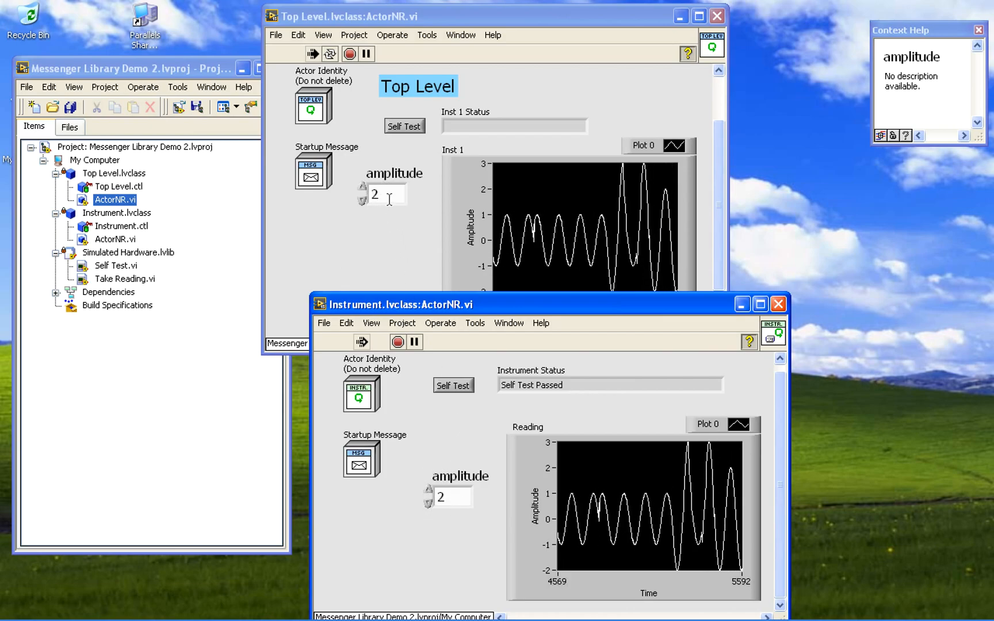
pyautogui.click(363, 201)
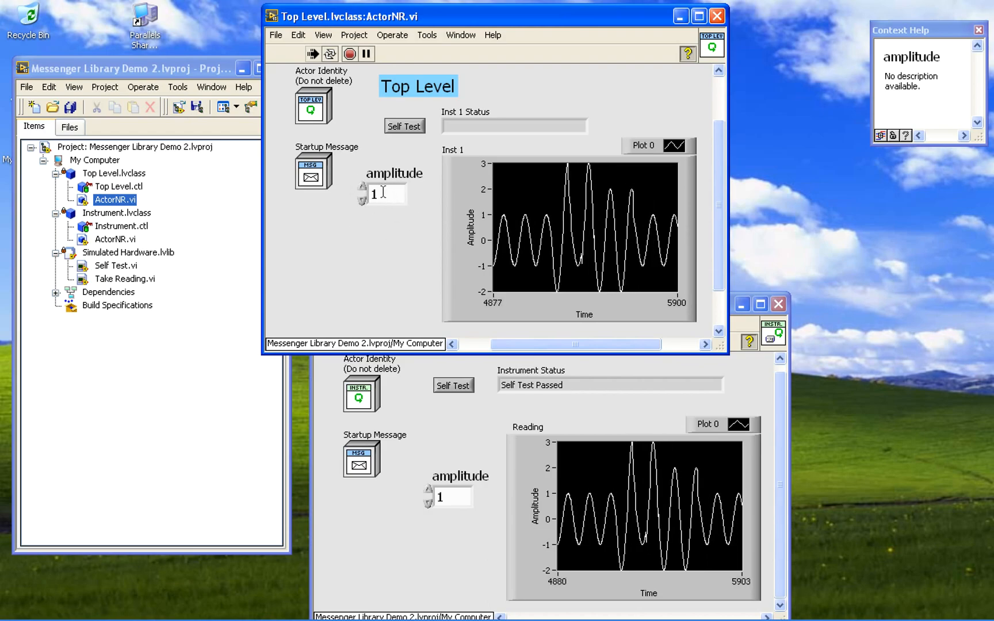
pyautogui.click(426, 493)
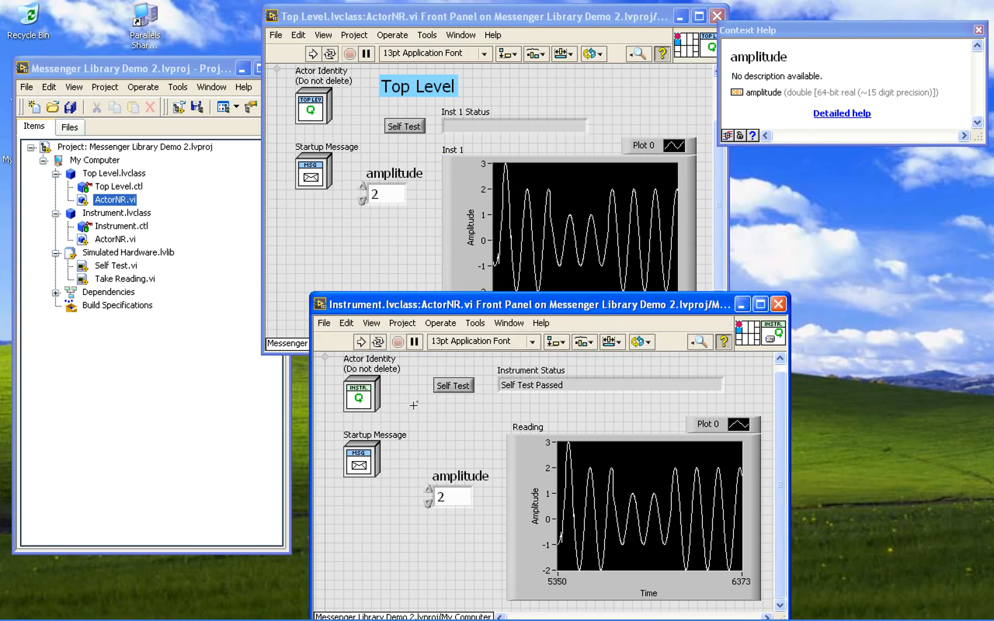
# Start the Top Level and Instrument actors running again.
pyautogui.click(361, 342)
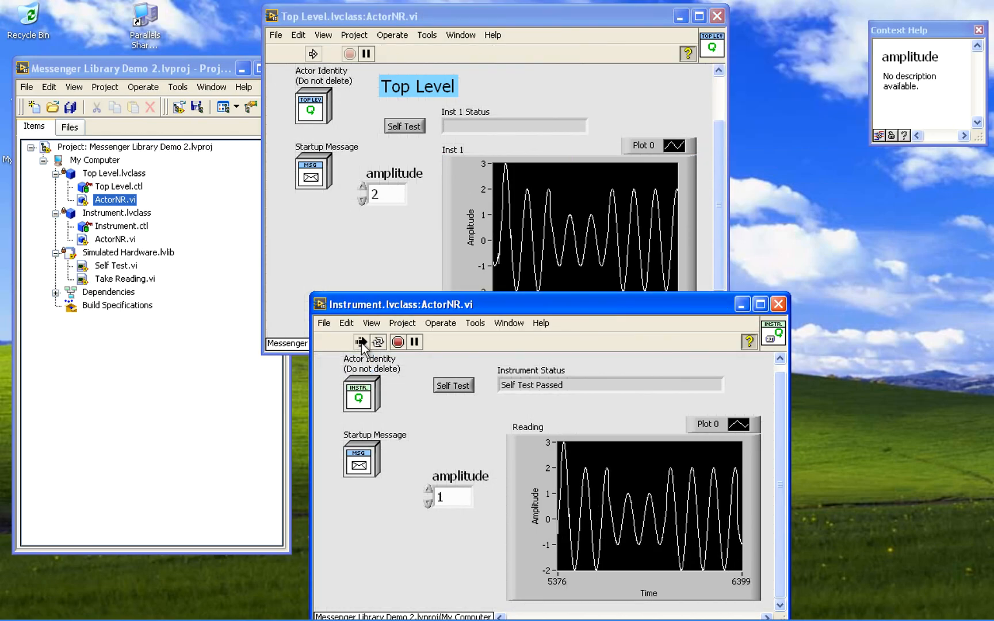
pyautogui.click(361, 341)
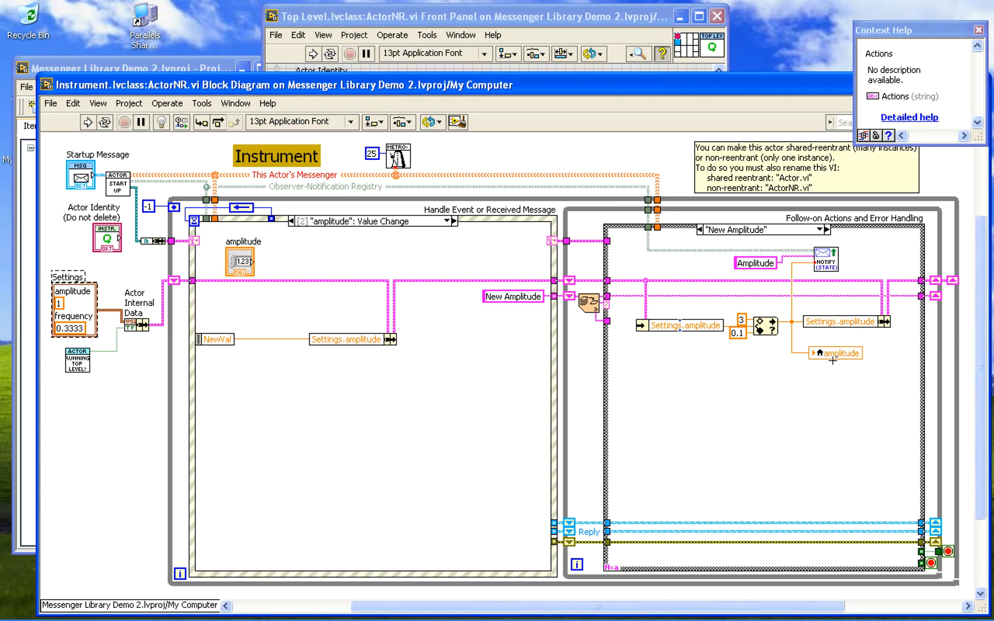
pyautogui.moveTo(836, 353)
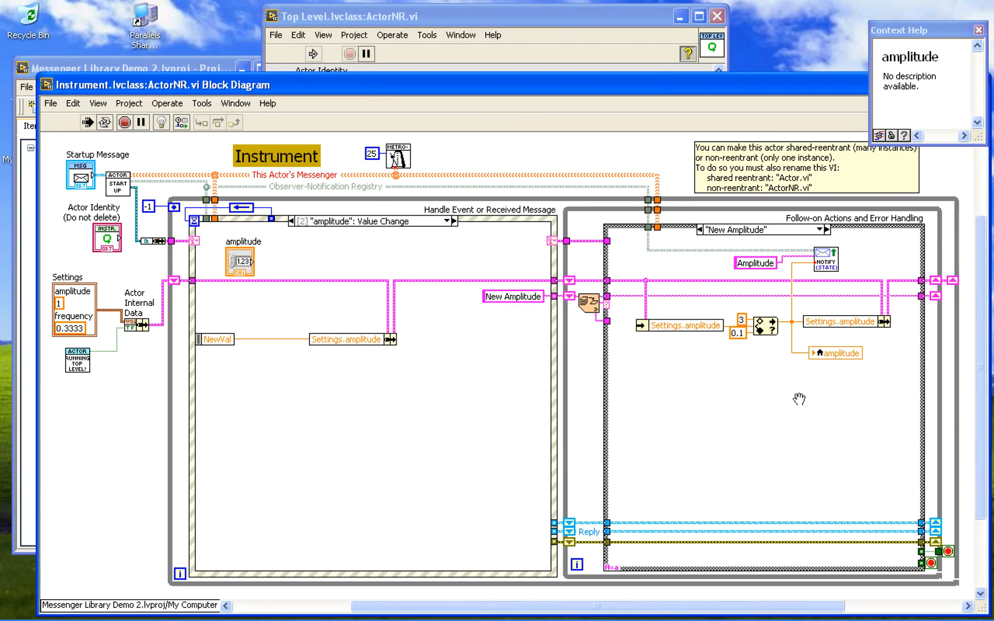
pyautogui.moveTo(831, 361)
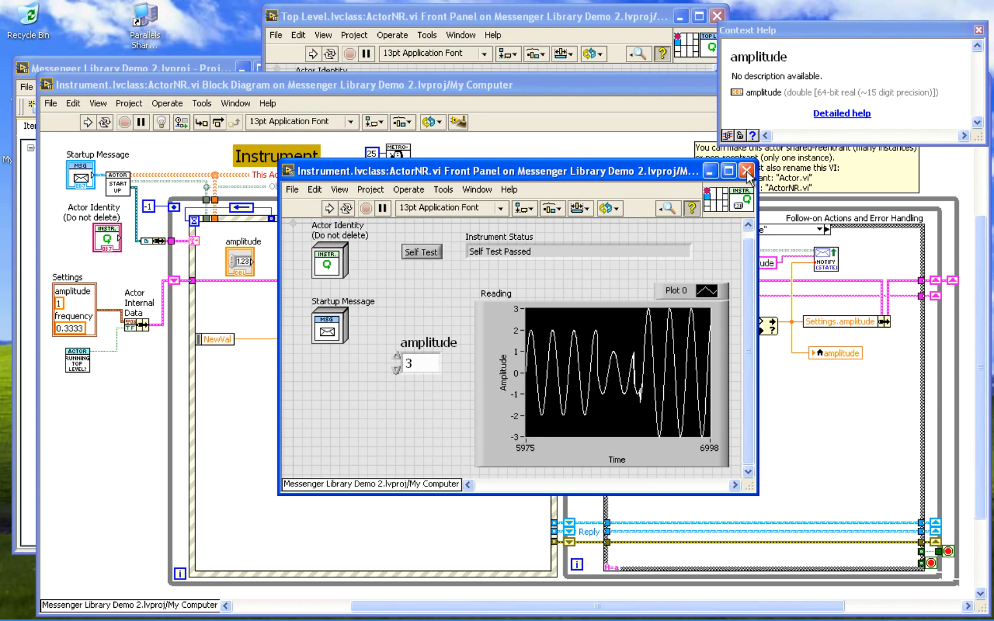
pyautogui.moveTo(602, 140)
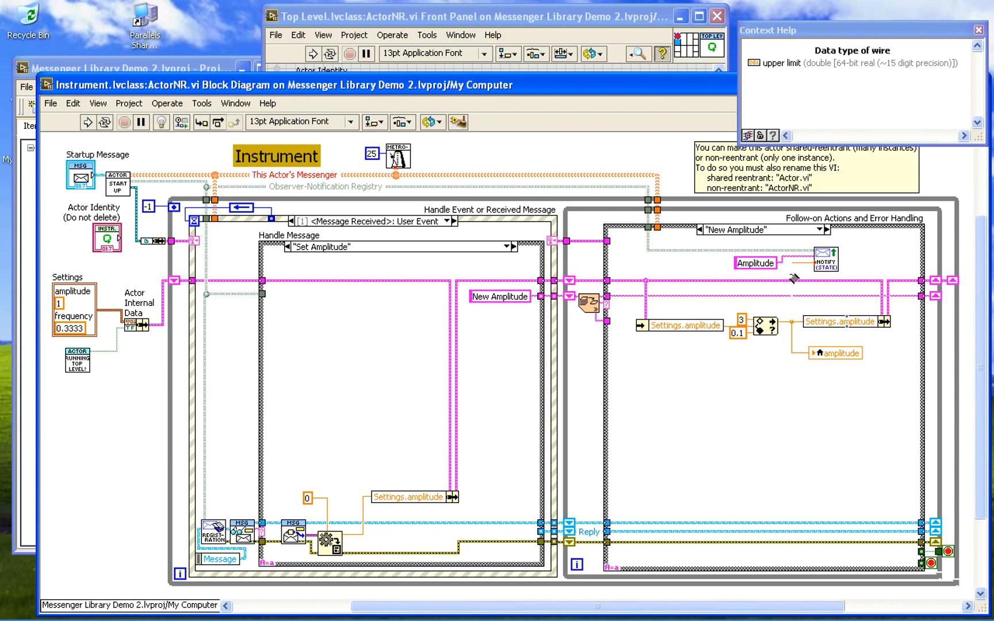
pyautogui.moveTo(826, 260)
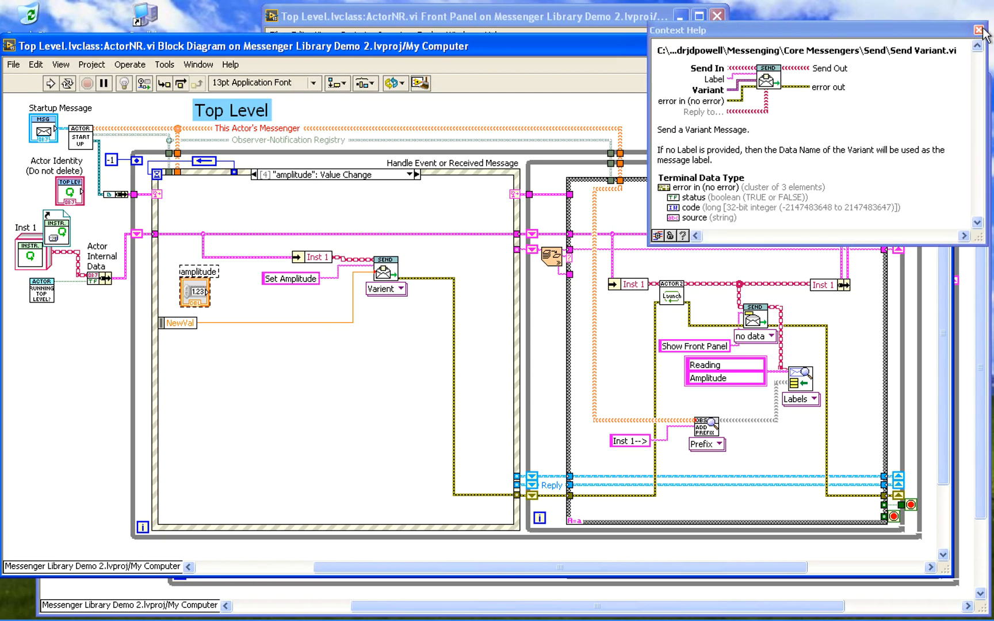
# Set the Add Prefix node's mode, keep the Inst 1-->Amplitude case shown, and run.
pyautogui.click(984, 30)
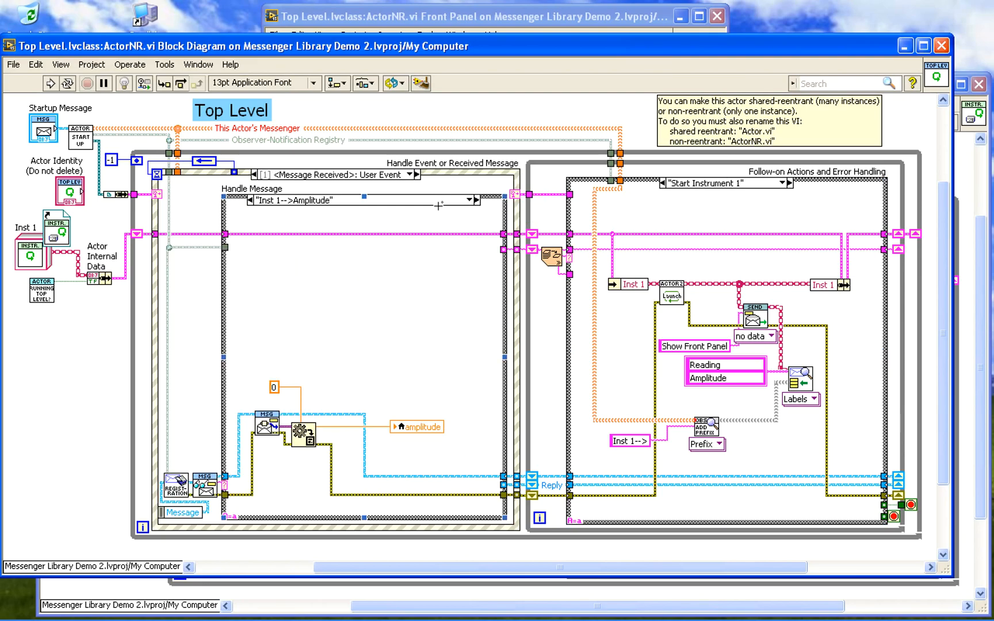
pyautogui.moveTo(711, 210)
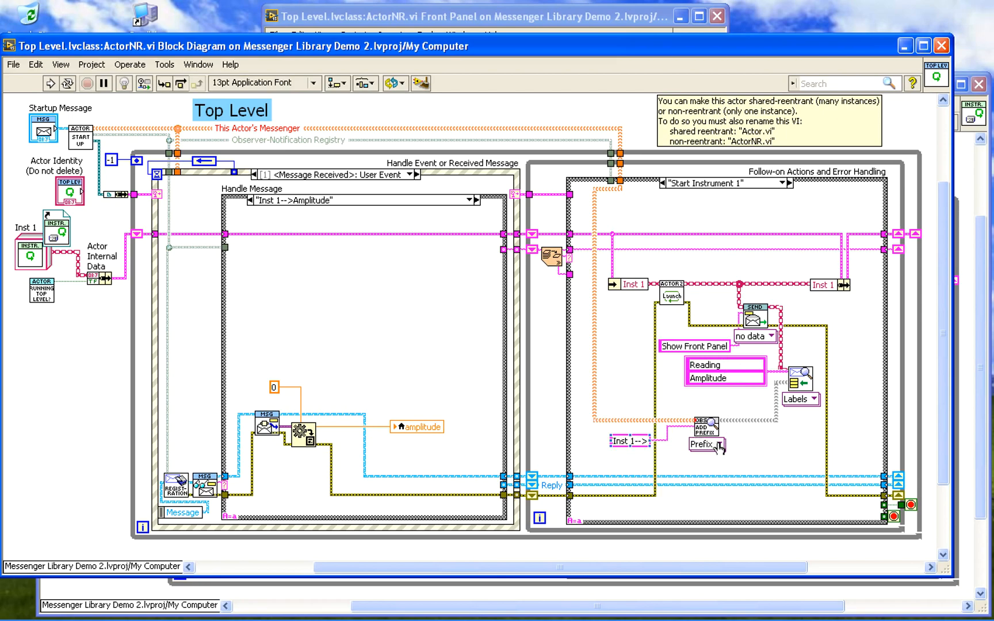
pyautogui.rightClick(705, 431)
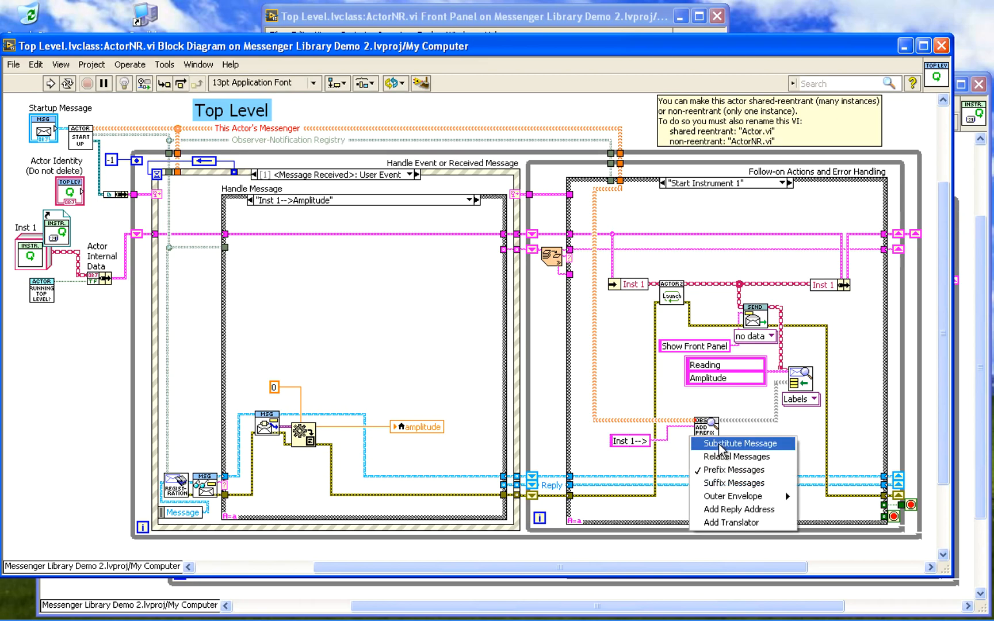
pyautogui.moveTo(735, 456)
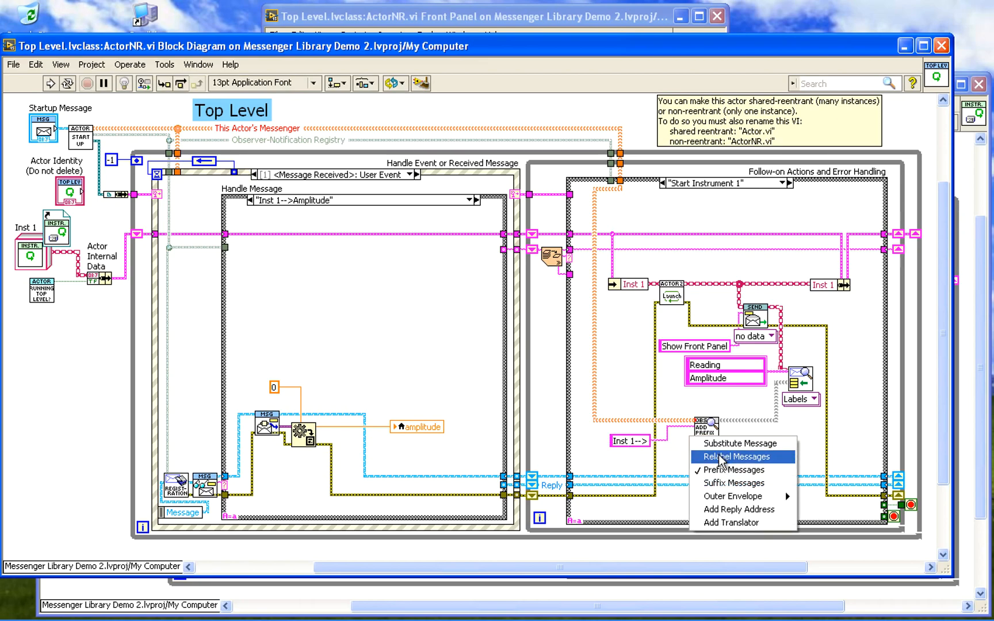
pyautogui.click(735, 470)
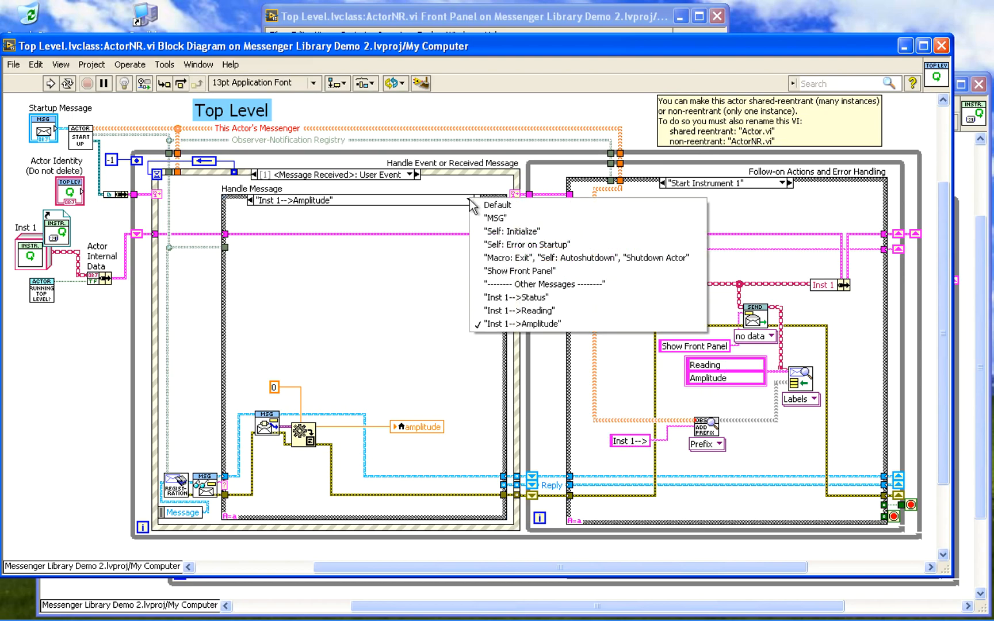
pyautogui.moveTo(514, 310)
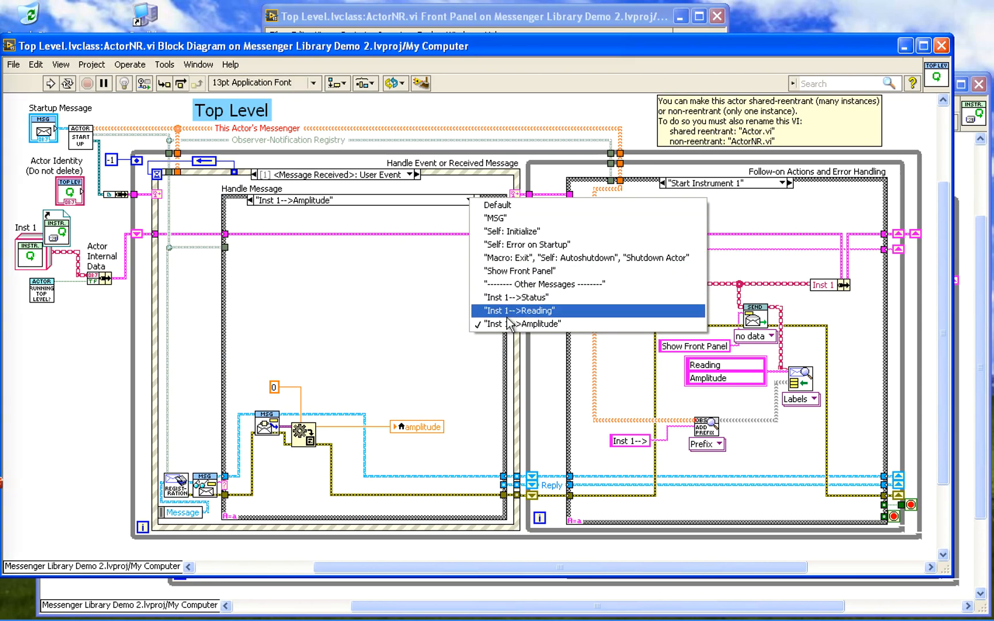
pyautogui.moveTo(504, 324)
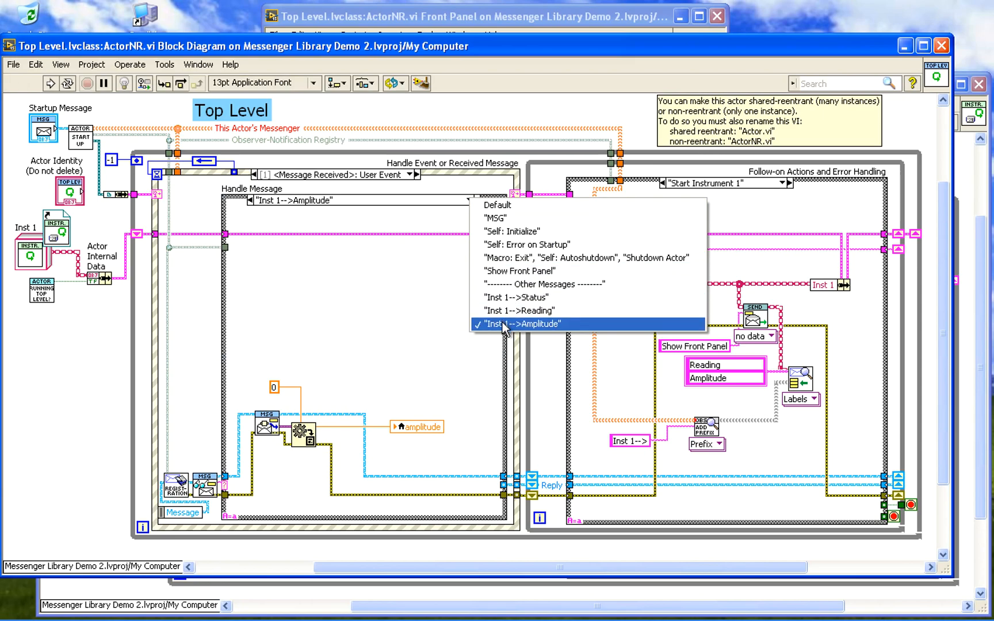
pyautogui.click(521, 324)
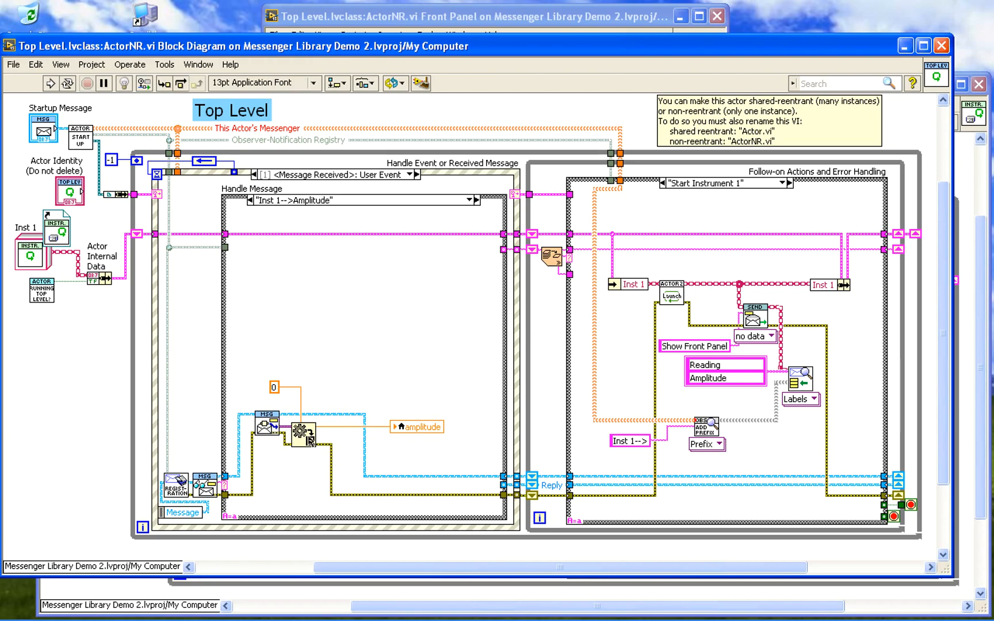
pyautogui.click(417, 427)
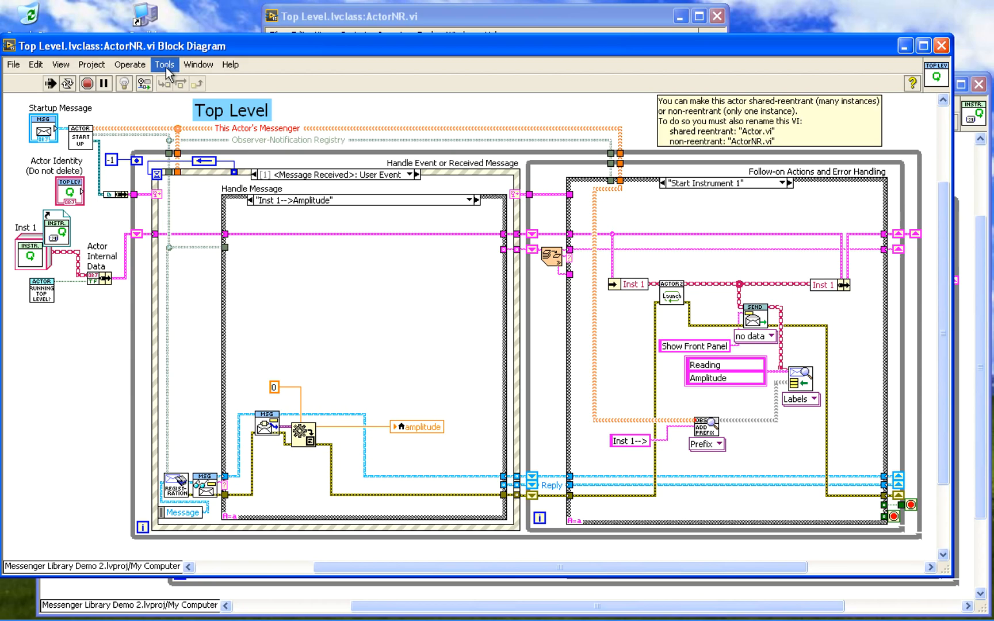
# Open the Actor Manager from Tools > Messenger Library.
pyautogui.click(164, 64)
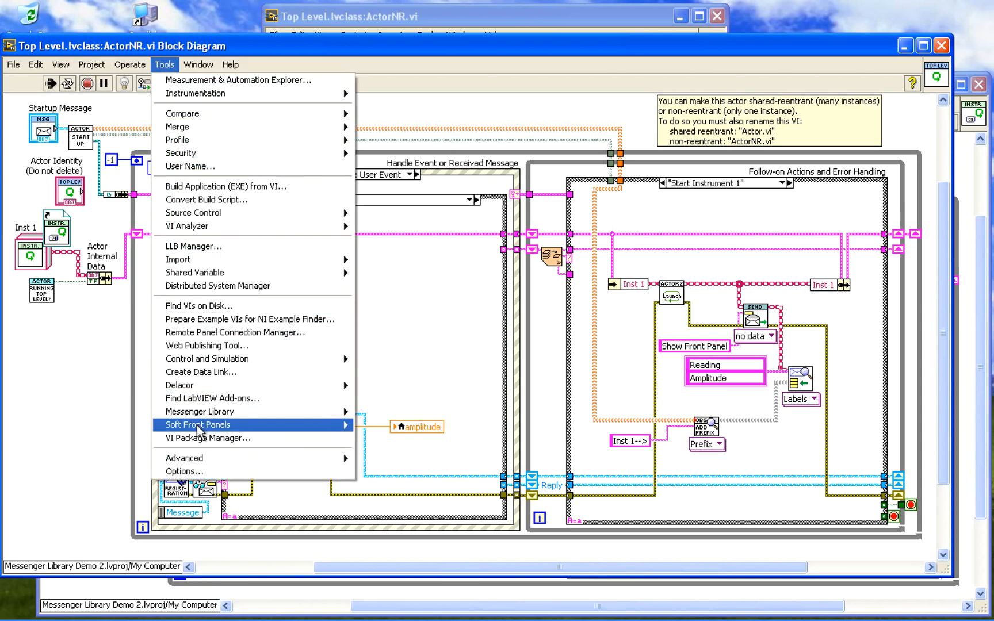
pyautogui.moveTo(206, 411)
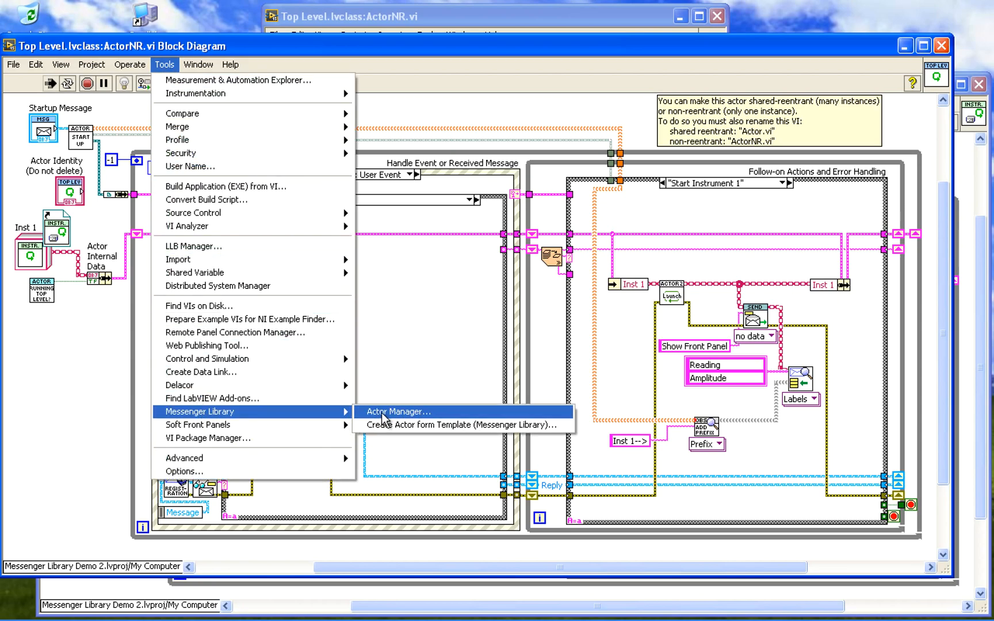
pyautogui.click(398, 411)
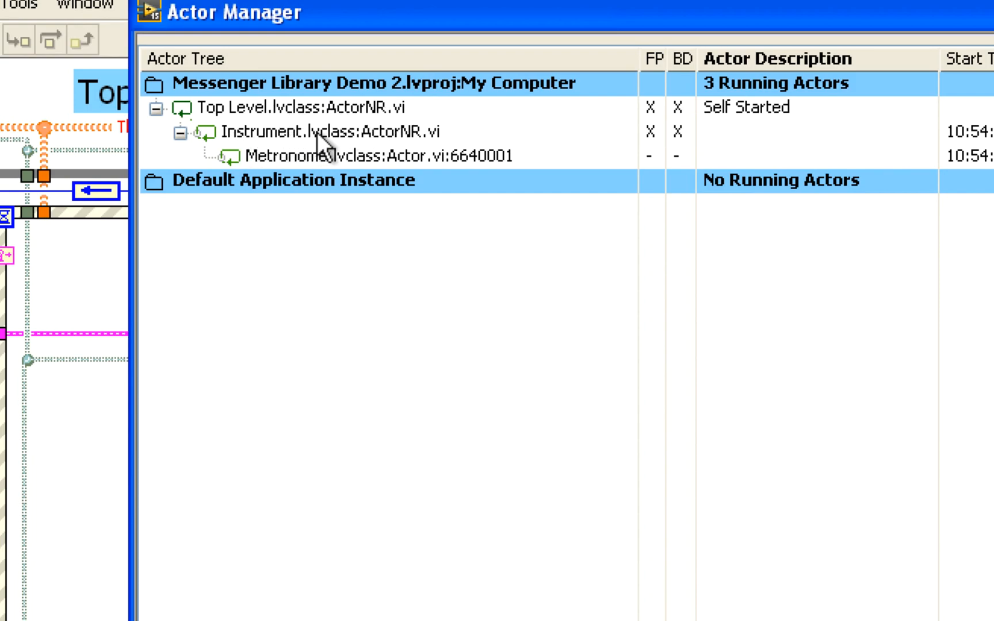
pyautogui.moveTo(342, 173)
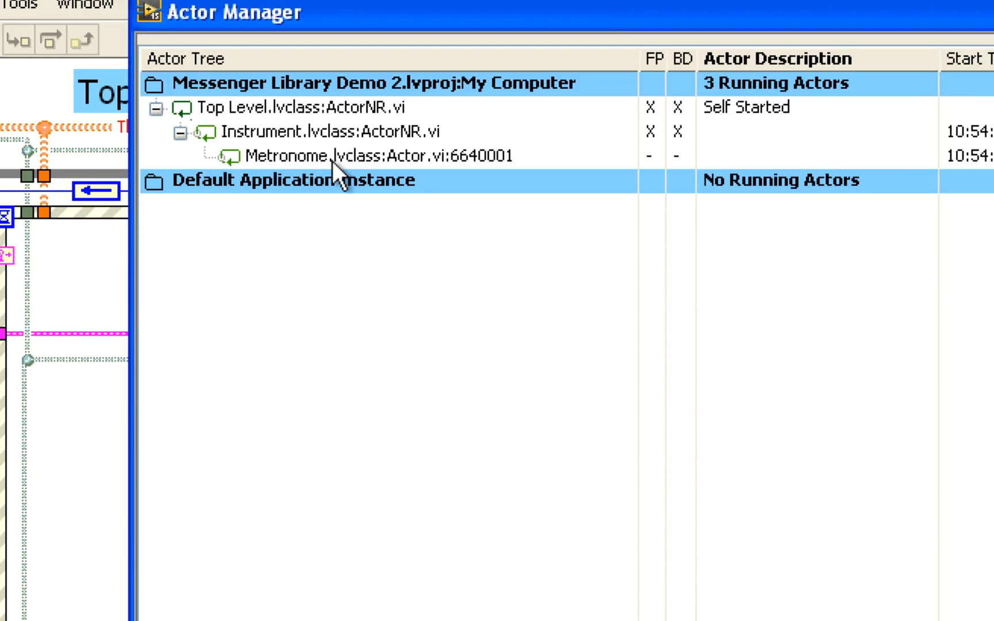
pyautogui.moveTo(685, 149)
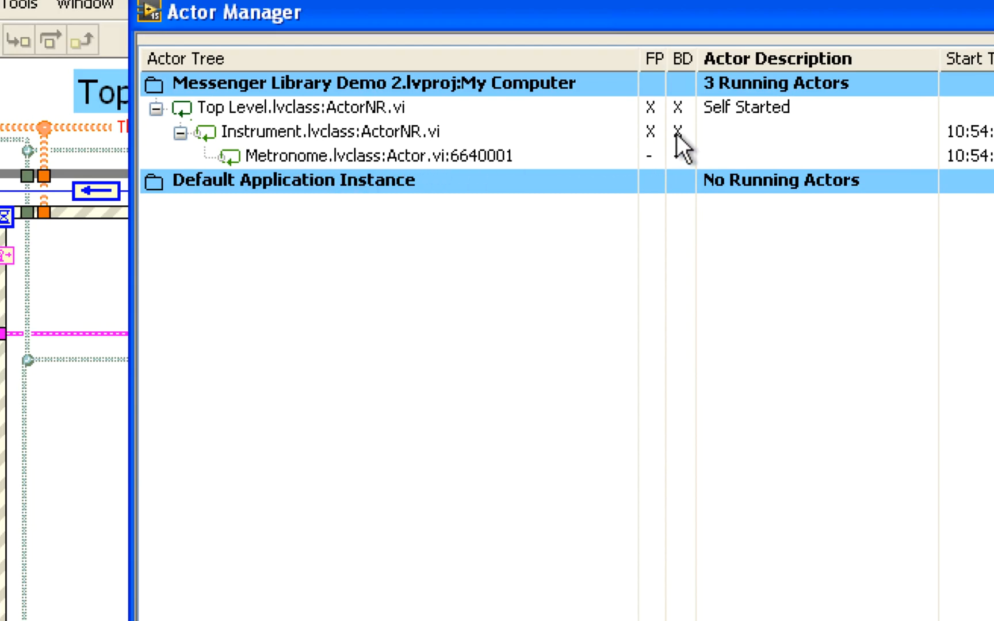
# Open the Instrument actor's block diagram from the Actor Manager.
pyautogui.click(678, 131)
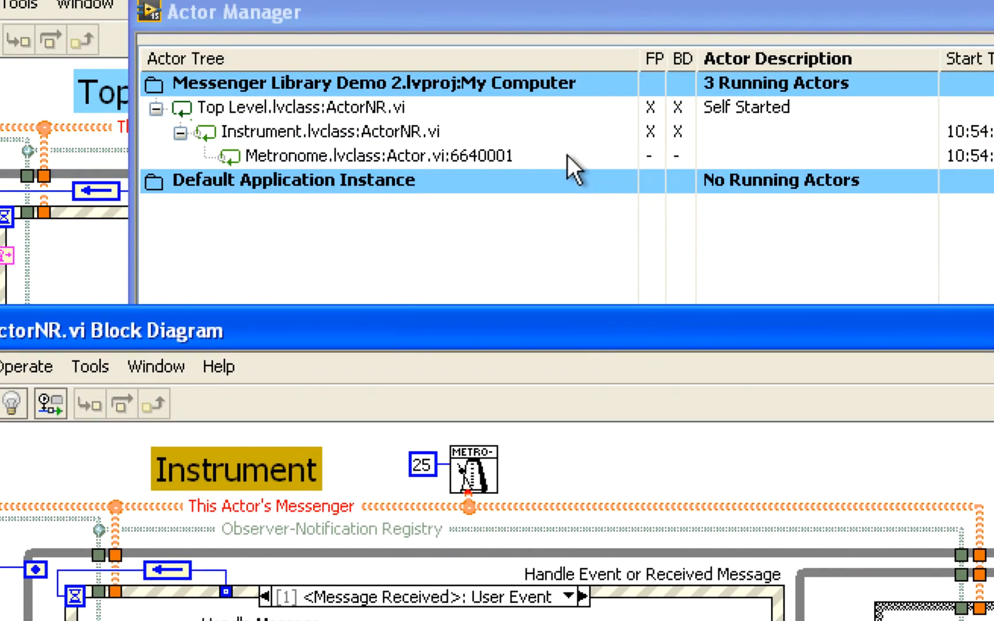
pyautogui.moveTo(491, 184)
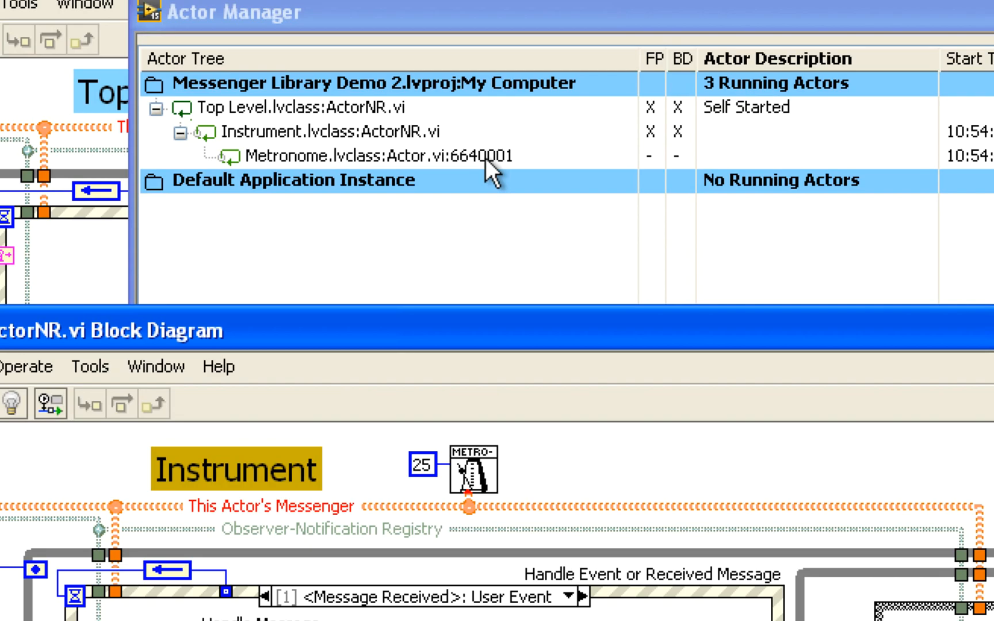
pyautogui.moveTo(577, 168)
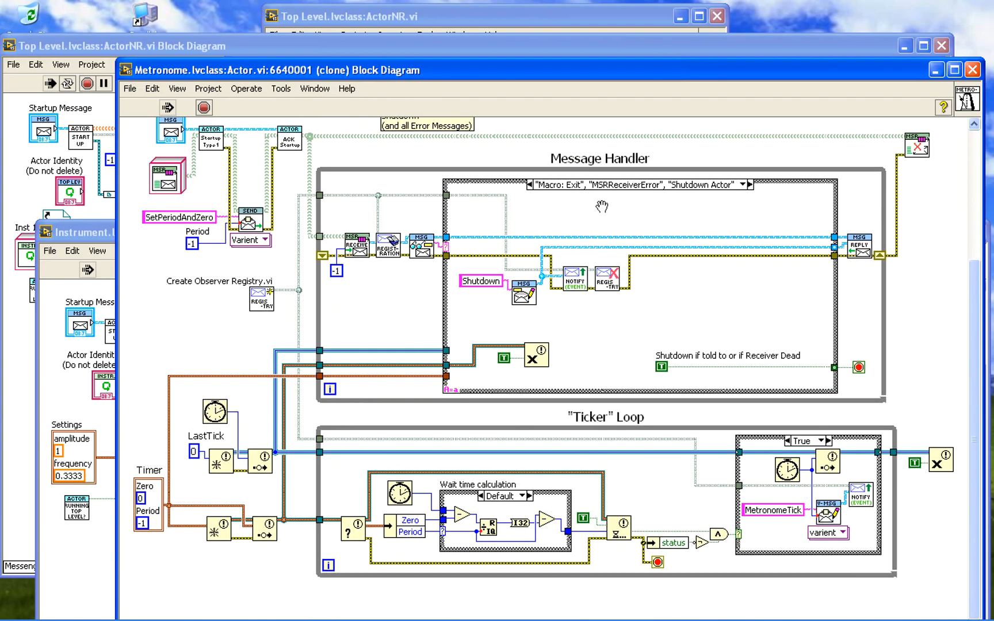
pyautogui.moveTo(583, 164)
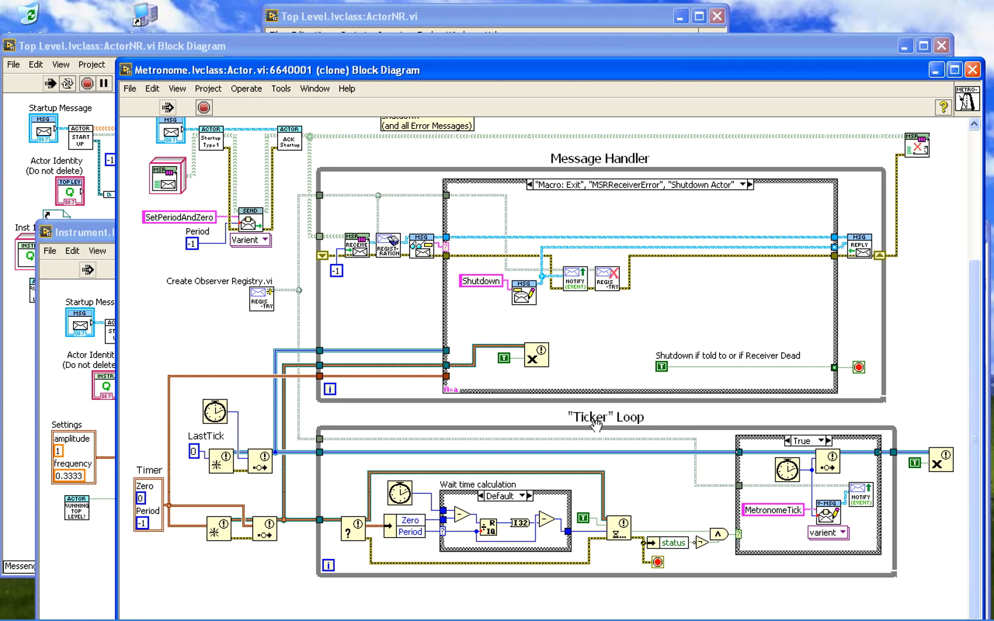
pyautogui.moveTo(573, 424)
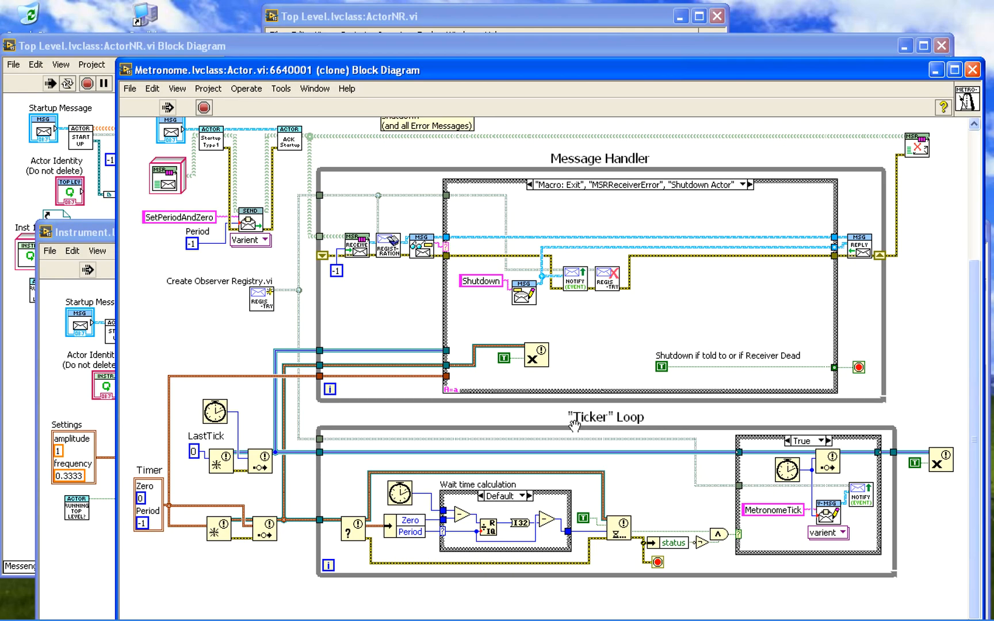